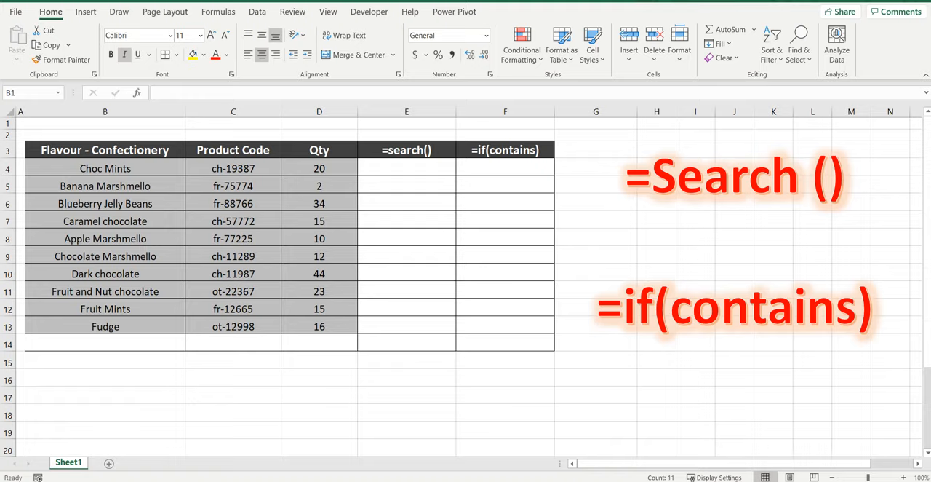
mouse_move(127, 133)
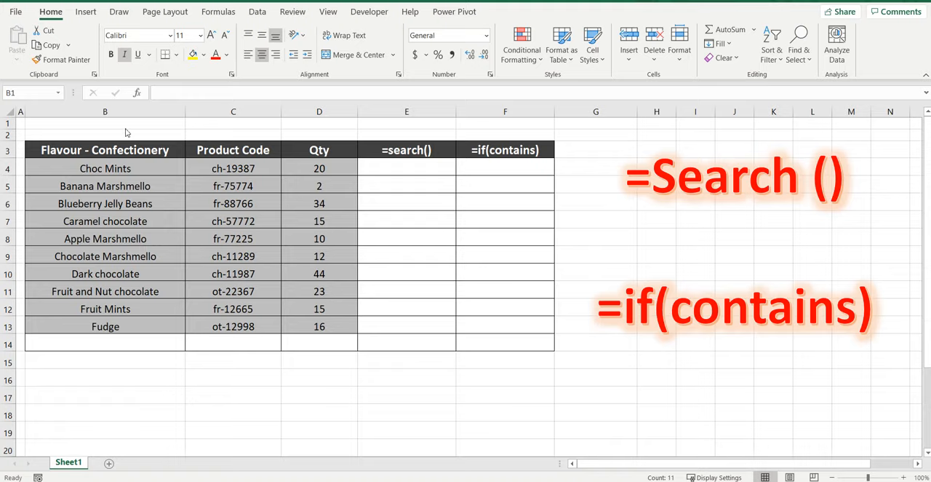
- Enter =SEARCH("Mints",B4) in E4 so it returns 6 for Choc Mints
left_click(105, 111)
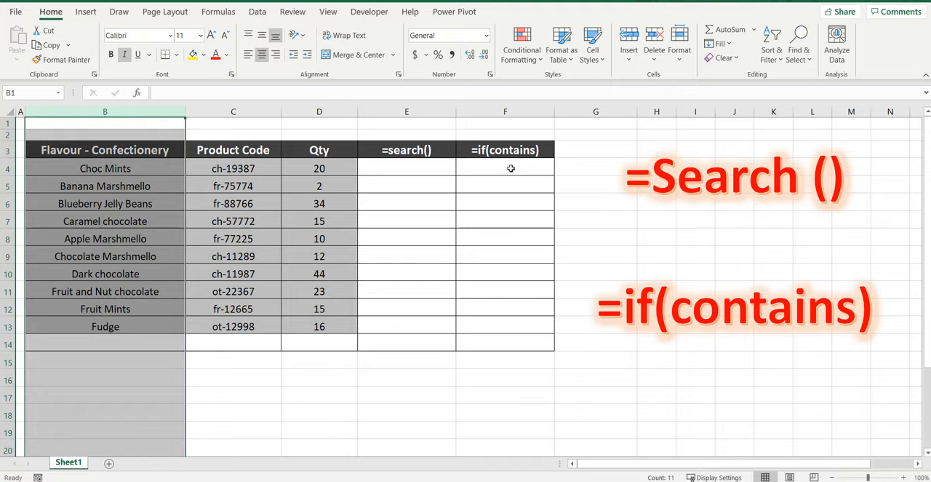
left_click(406, 167)
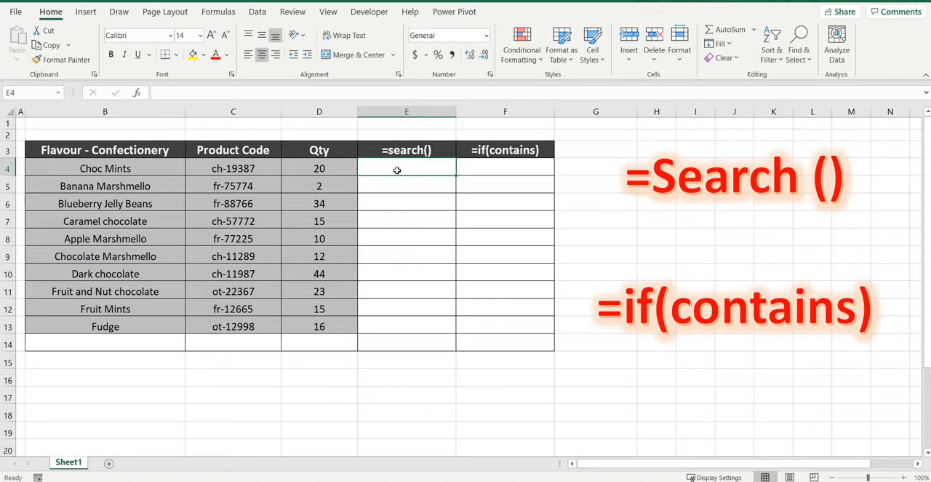
type("=search")
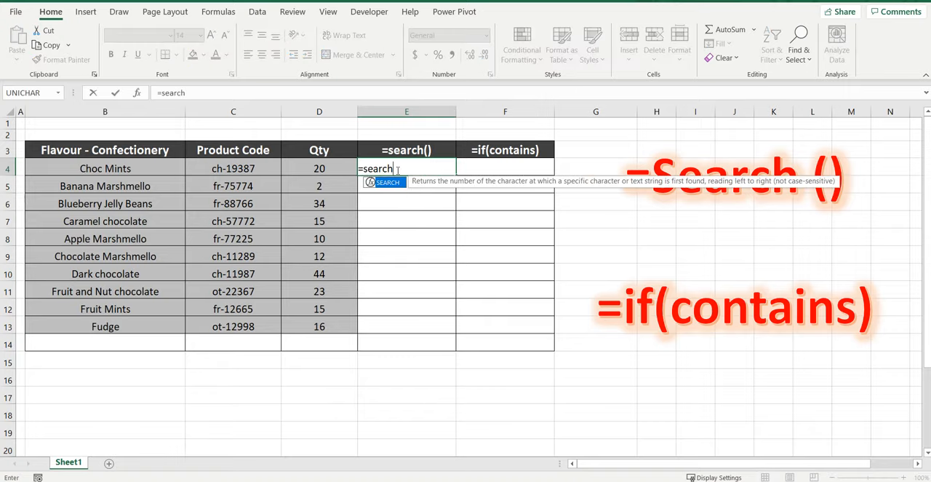
type("(\"")
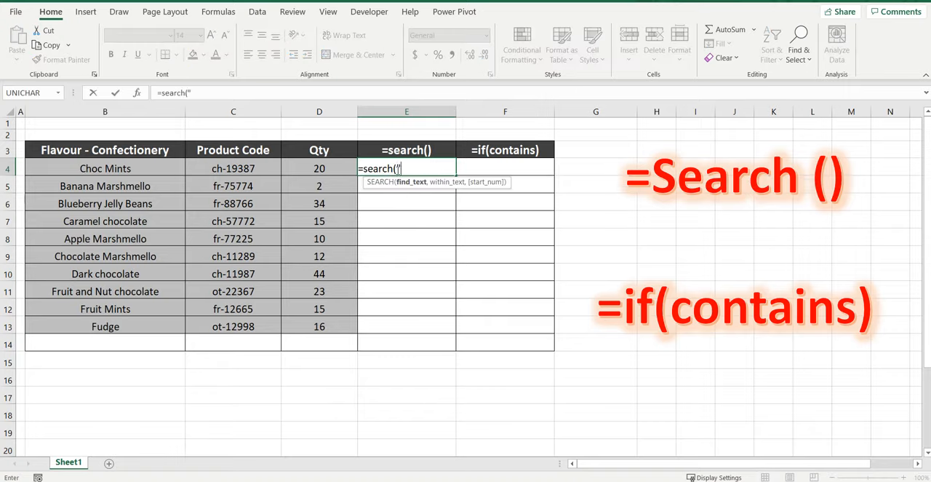
type("Mints\",")
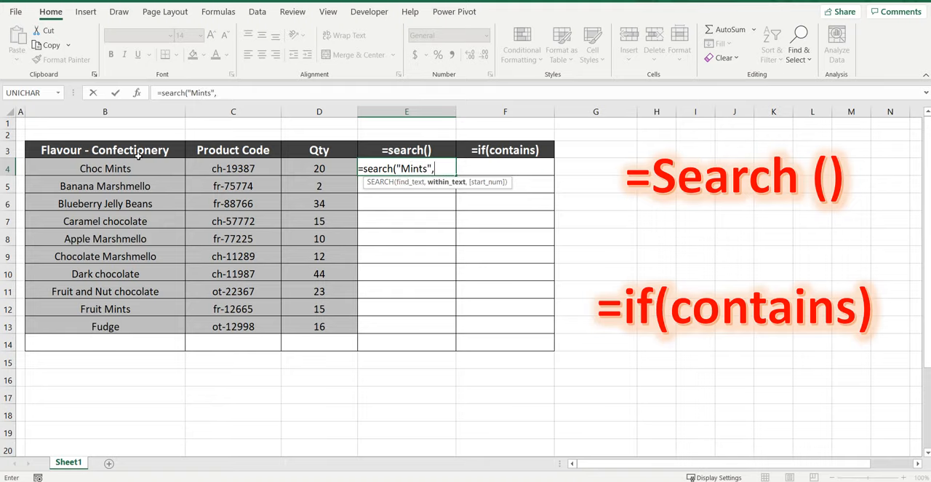
left_click(105, 169)
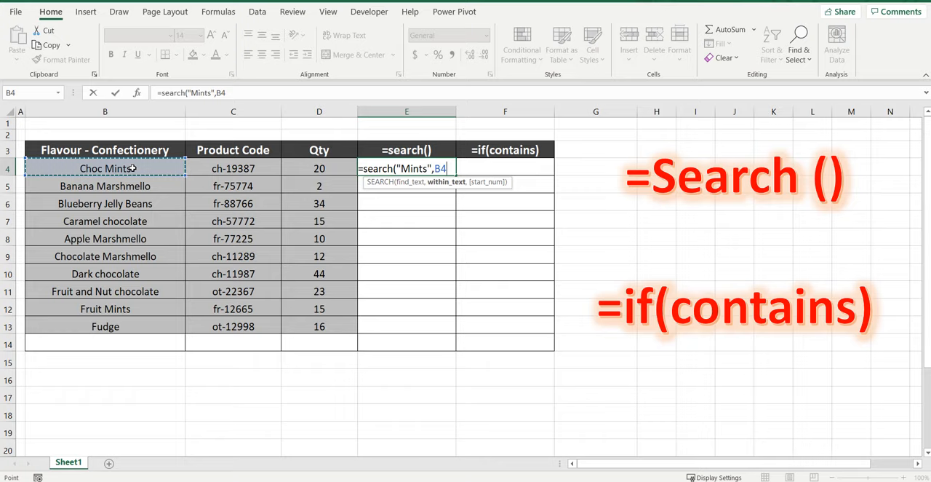
key("Enter")
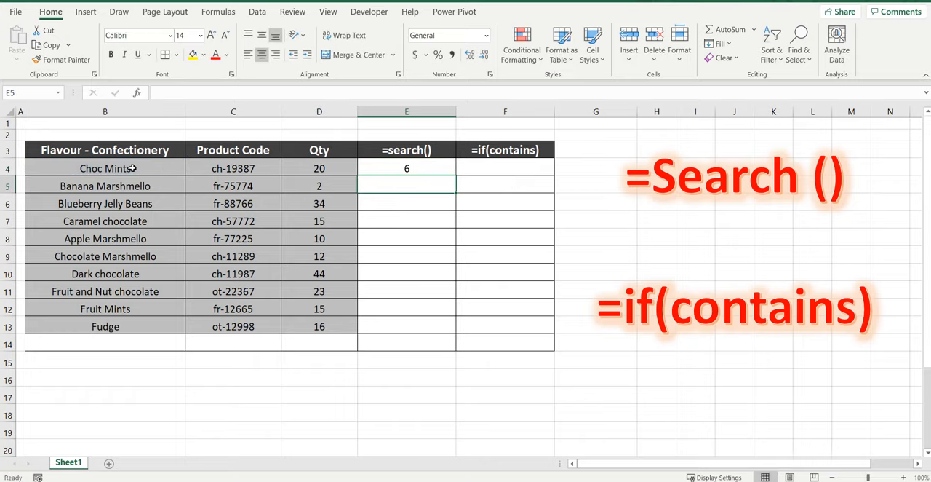
left_click(406, 169)
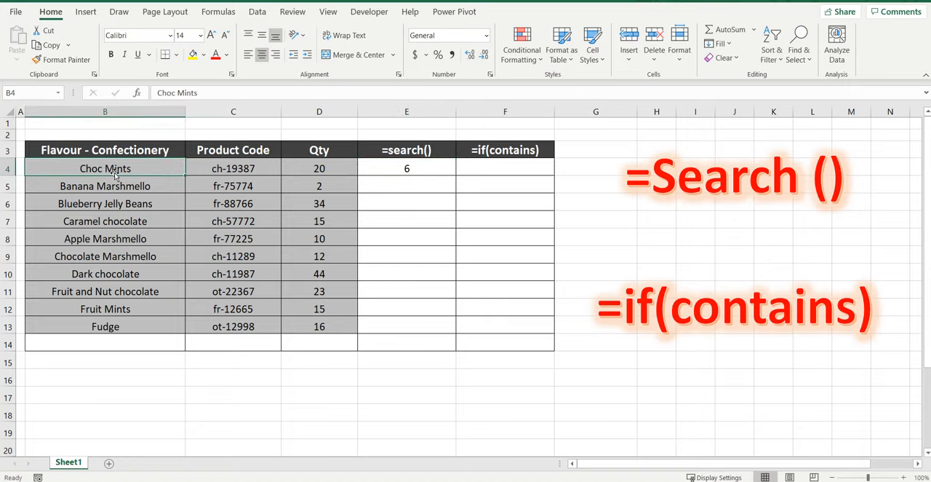
mouse_move(108, 169)
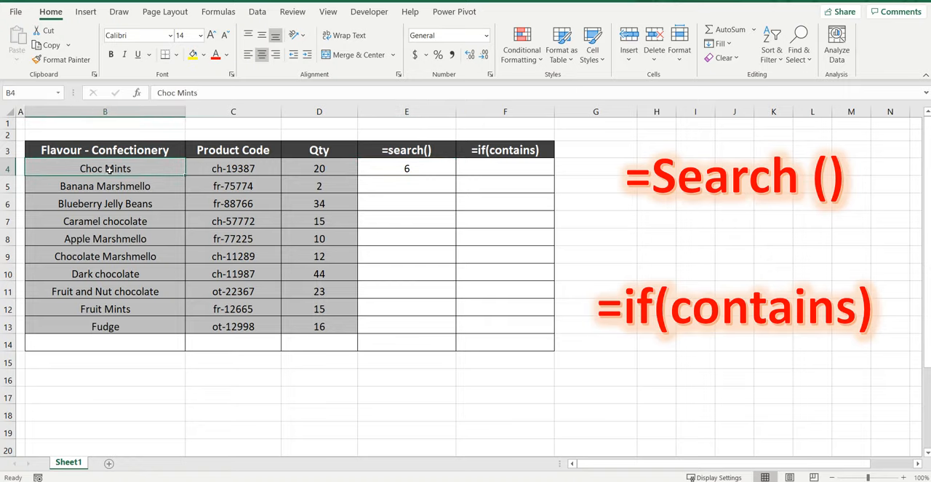
mouse_move(396, 169)
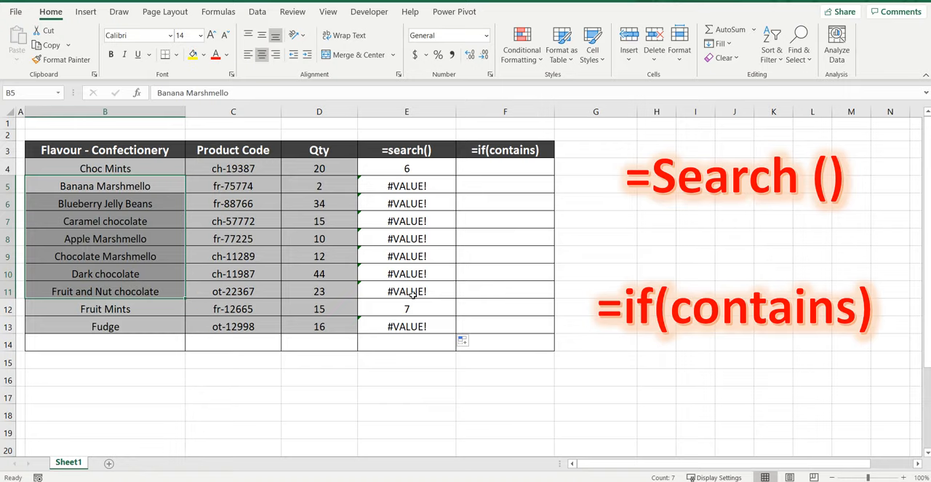
- Inspect the filled-down search results, confirming 7 beside Fruit Mints
left_click(105, 308)
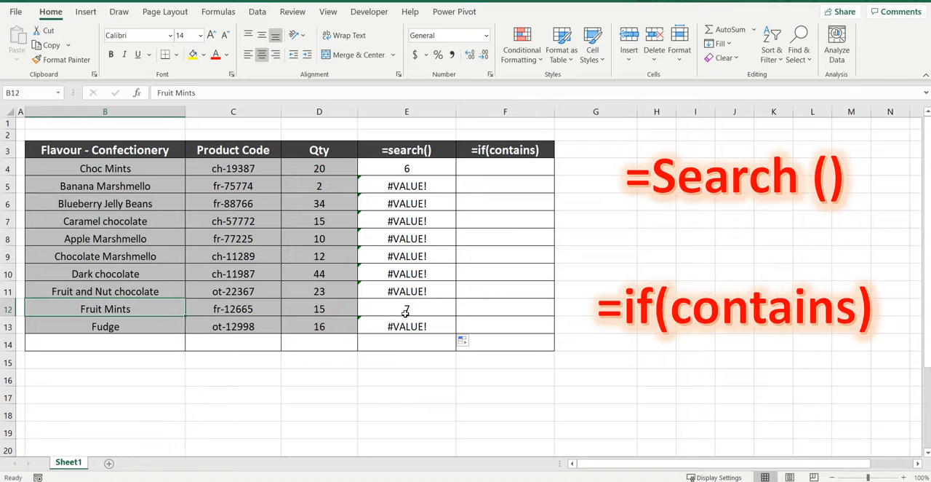
left_click(407, 307)
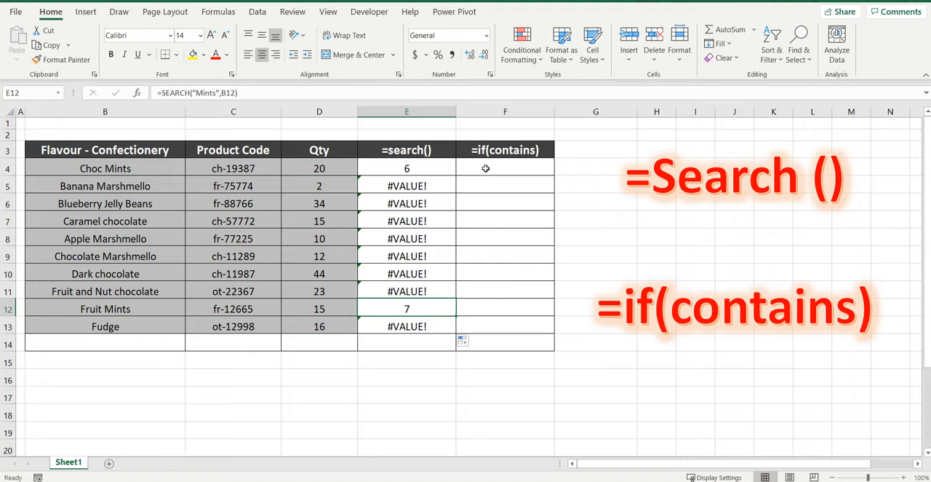
left_click(505, 169)
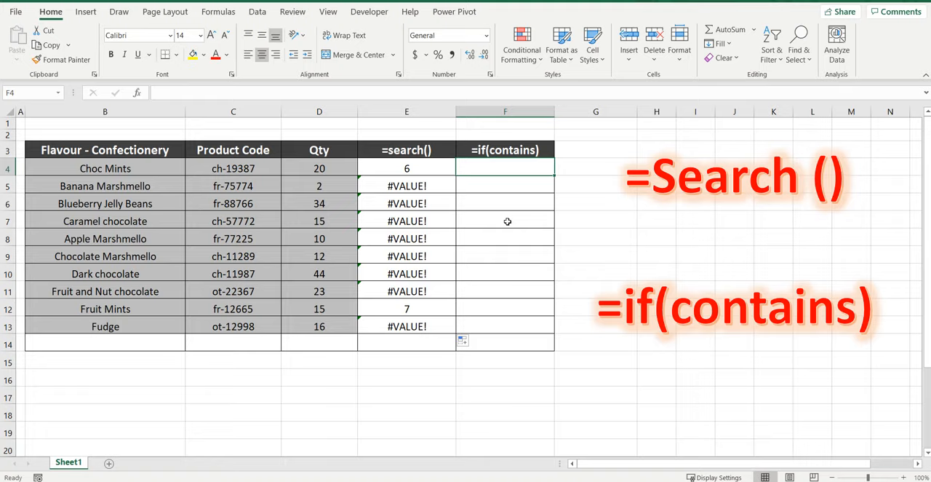
- Begin F4 with =IF(ISERROR(SEARCH("Mints",B4, referencing the Choc Mints cell
type("=")
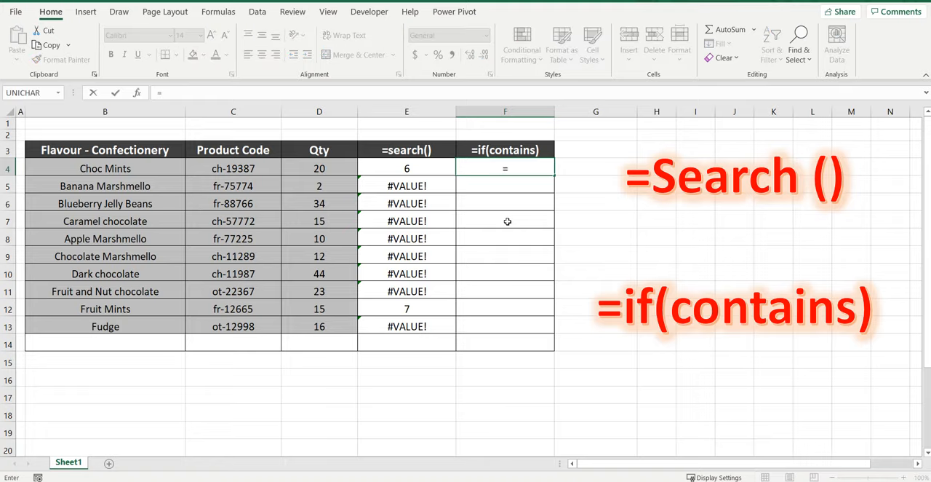
type("if(")
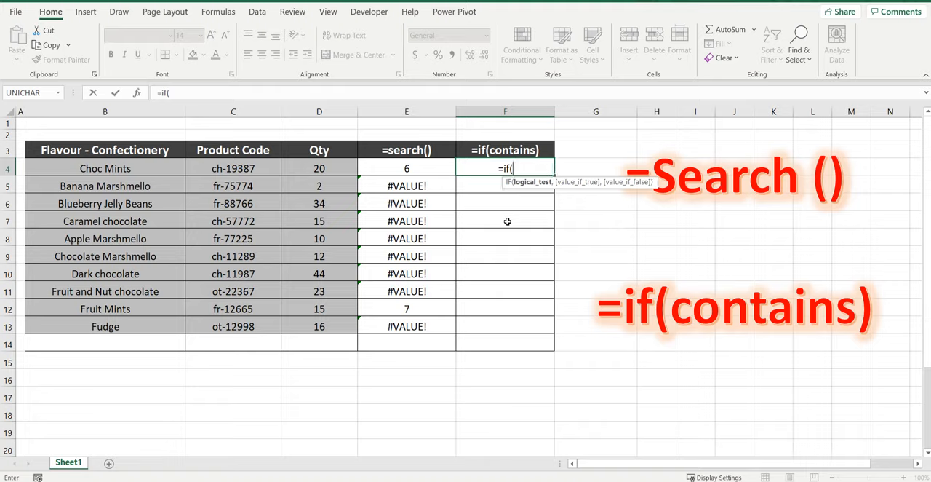
type("iserro")
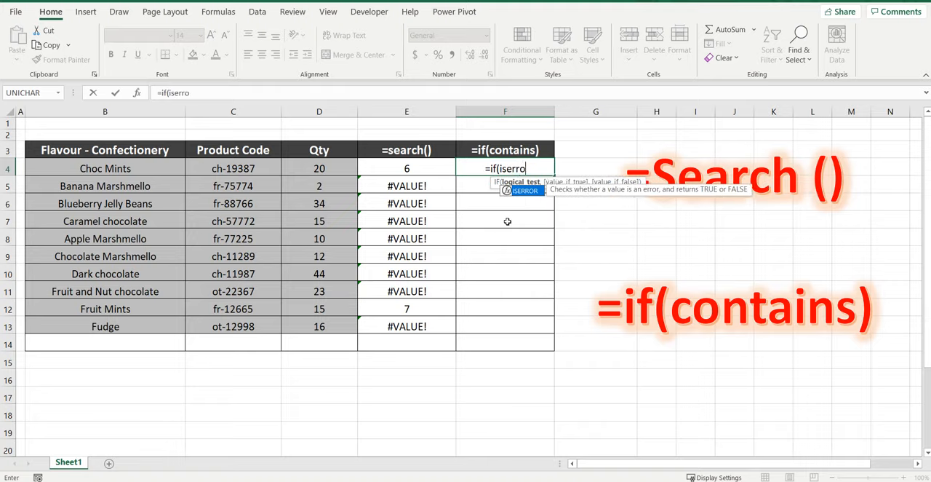
type("r(")
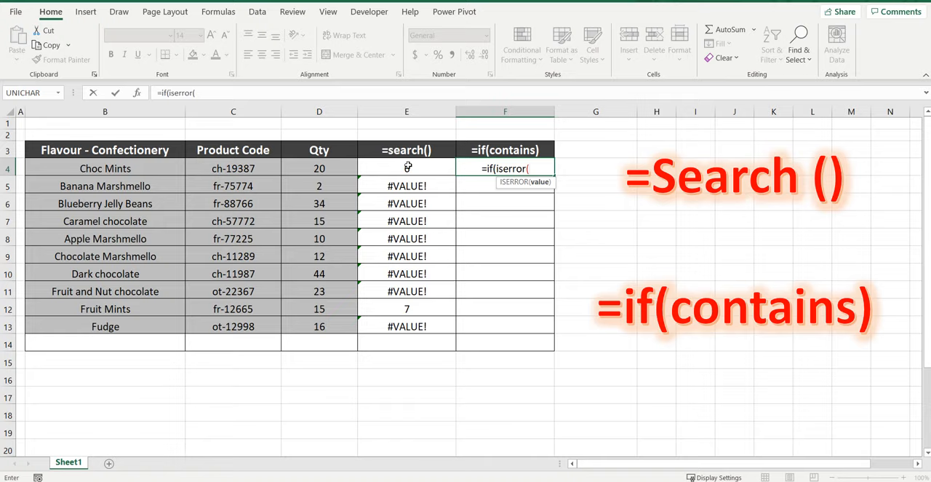
type("search")
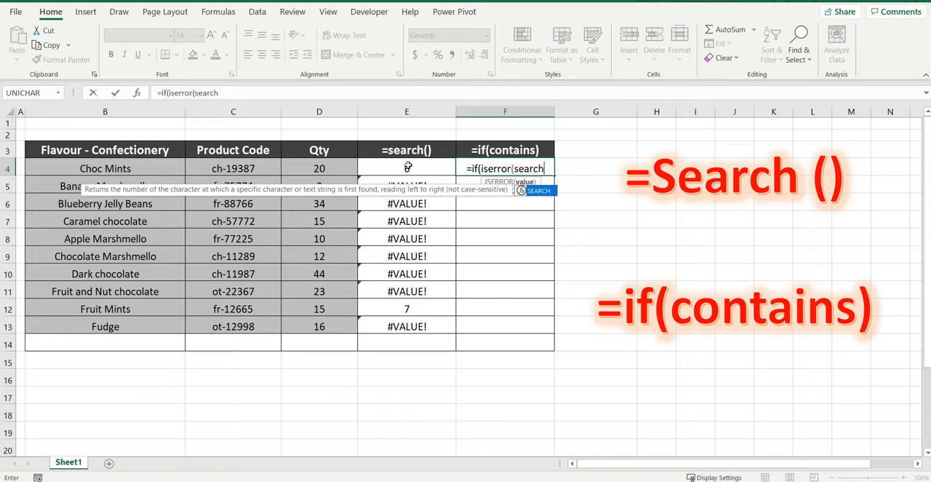
type("(")
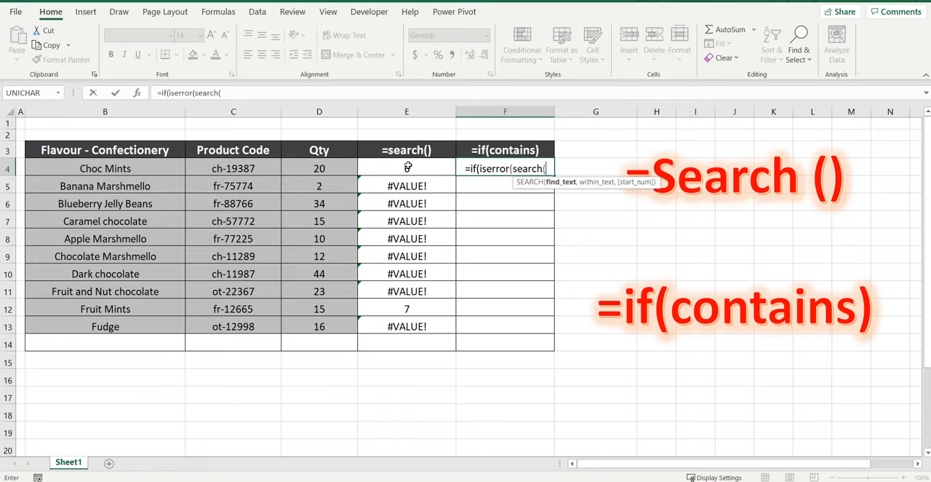
type("\"Mints")
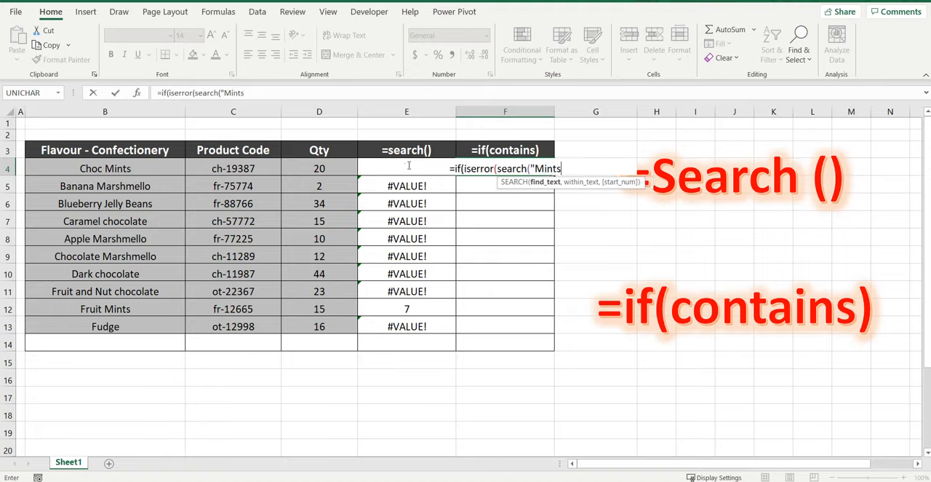
type("\"")
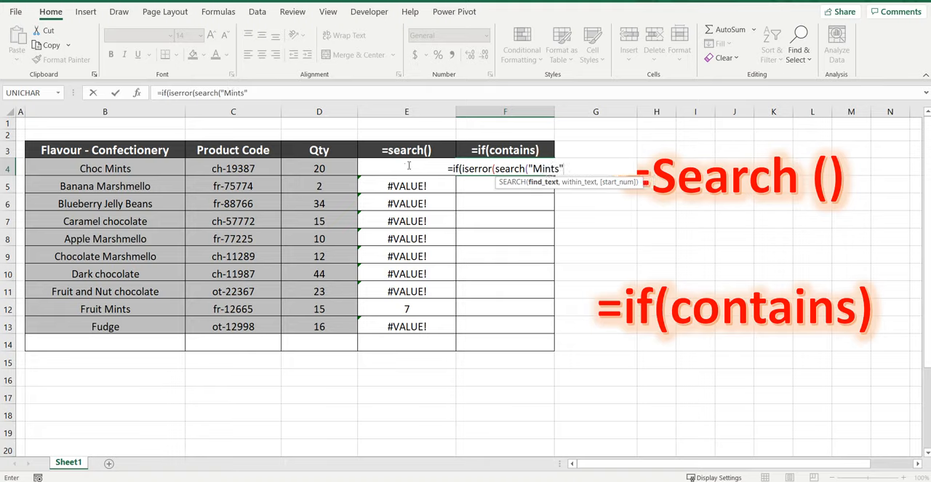
left_click(104, 169)
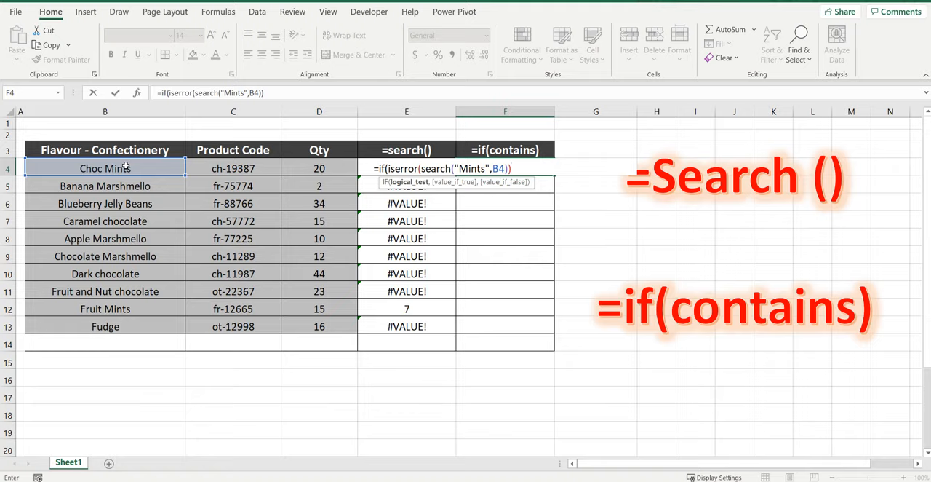
- Finish the formula with "" for errors and "Mints" otherwise
type(",")
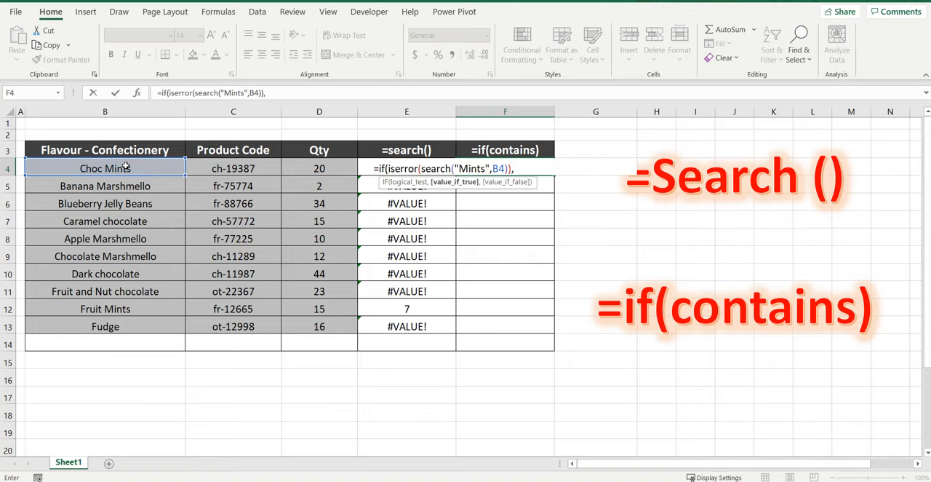
type("\"\"")
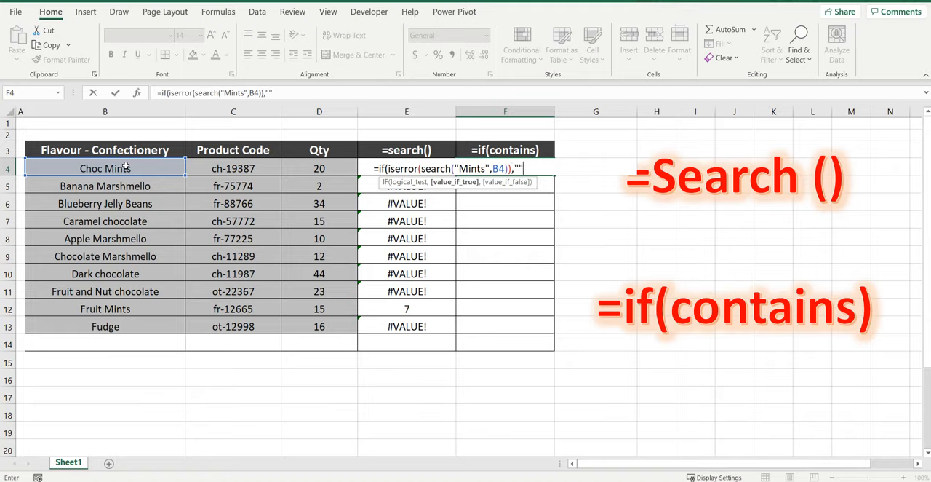
type(",")
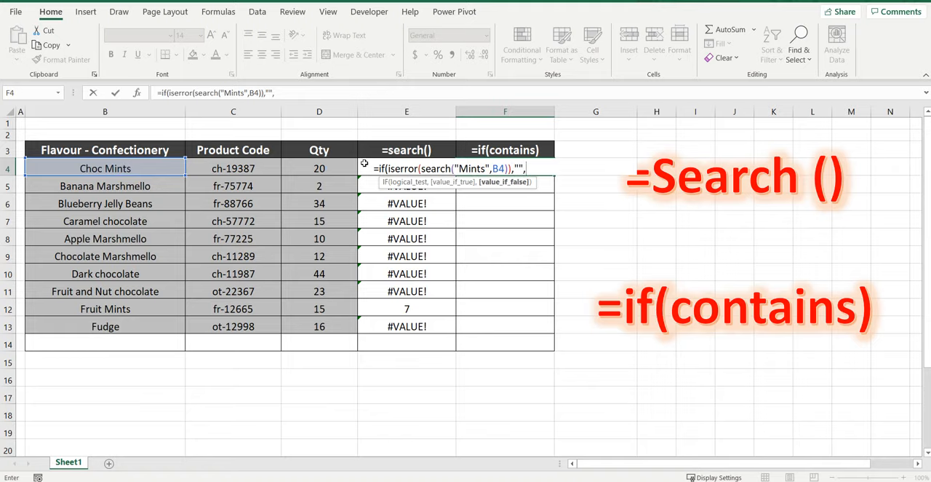
type(",")
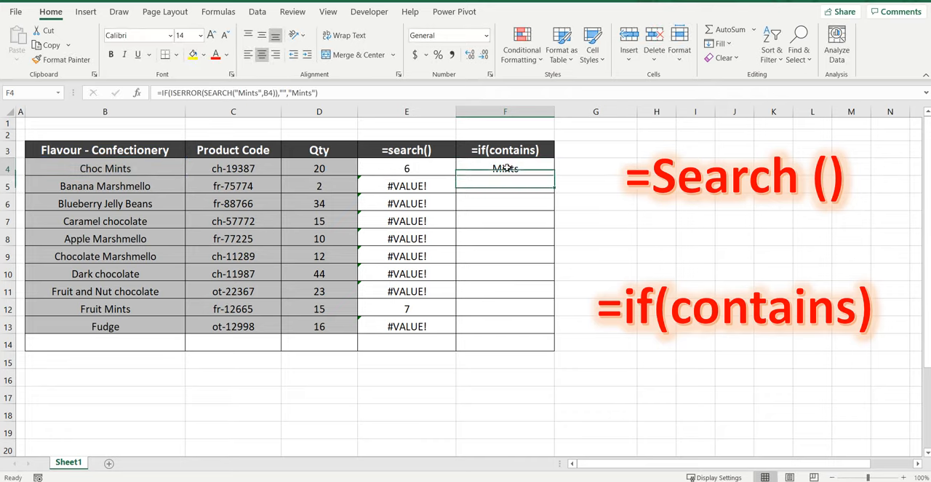
- Fill the F4 contains formula down to F13 and check the Fruit Mints result
left_click_drag(505, 167, 505, 339)
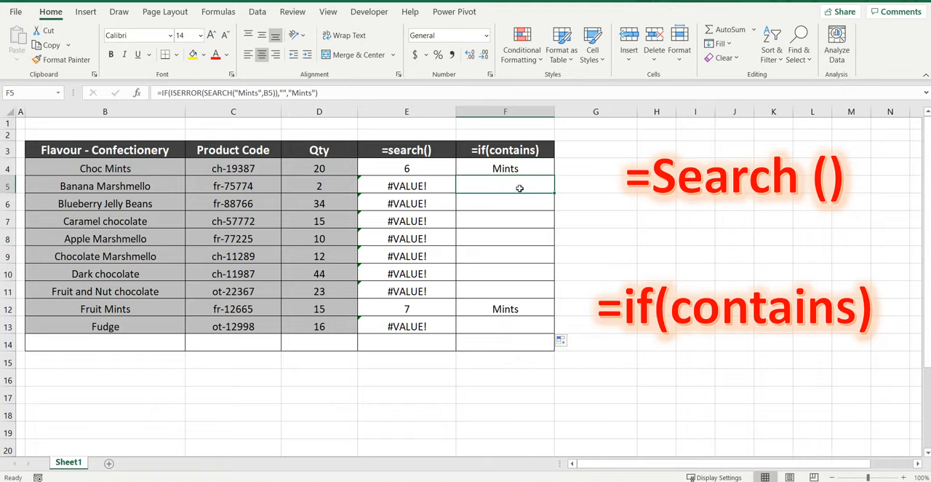
left_click(505, 307)
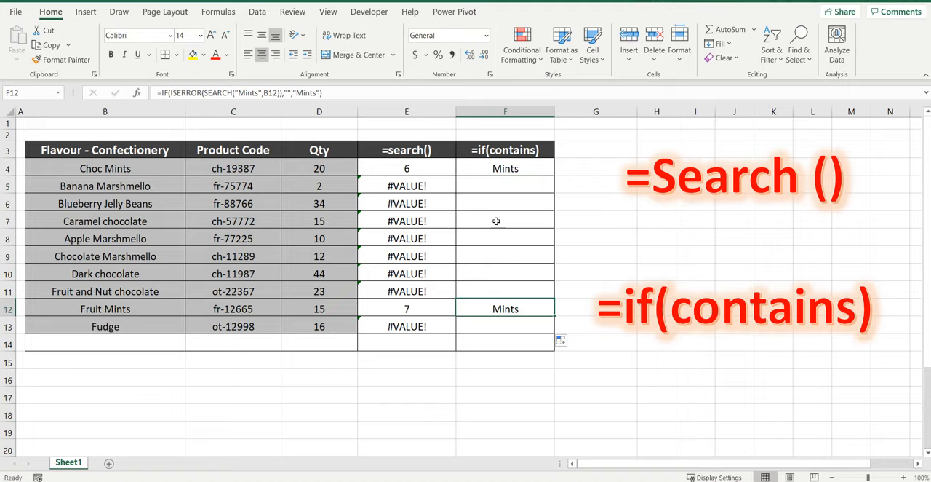
mouse_move(515, 320)
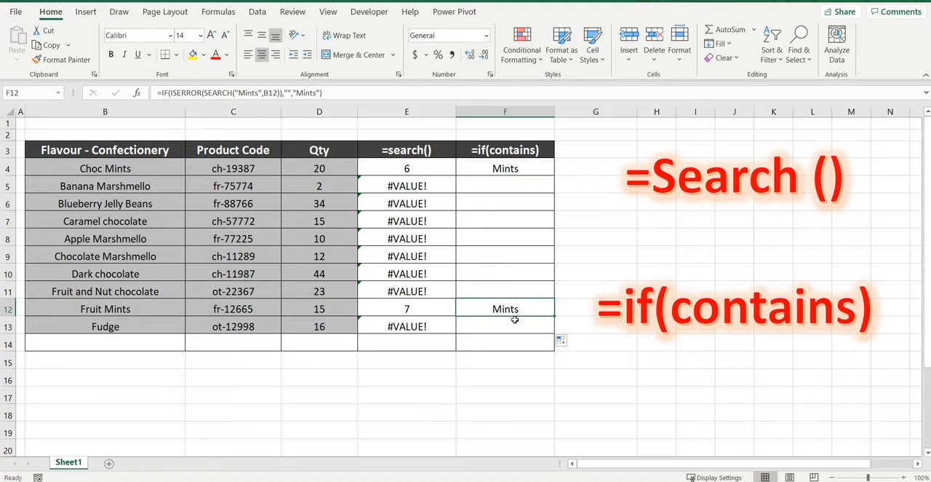
mouse_move(509, 383)
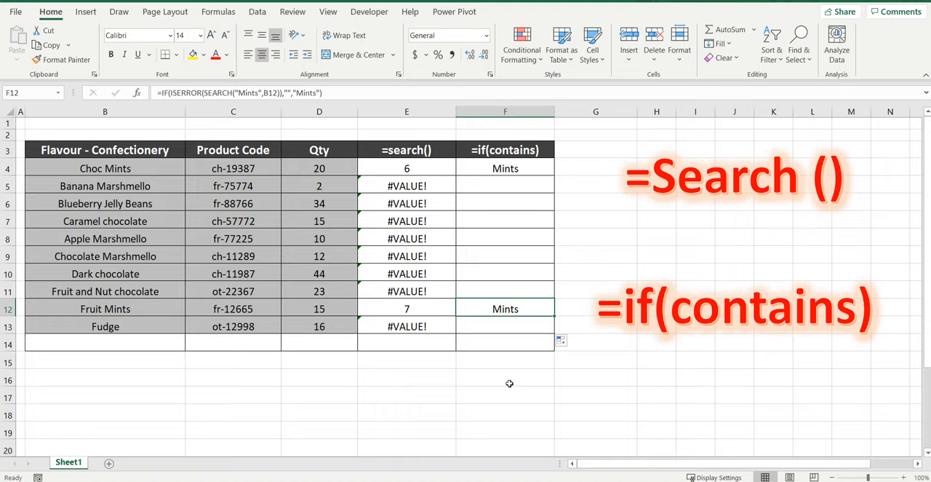
left_click(506, 375)
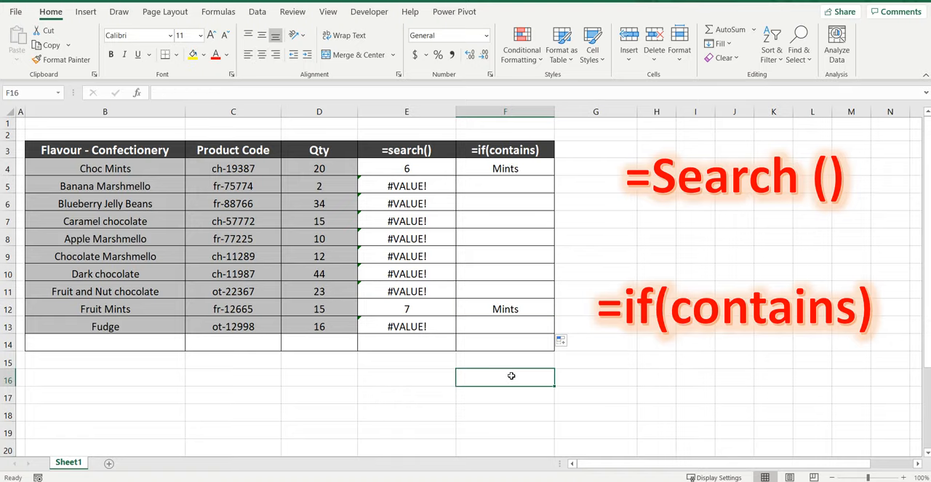